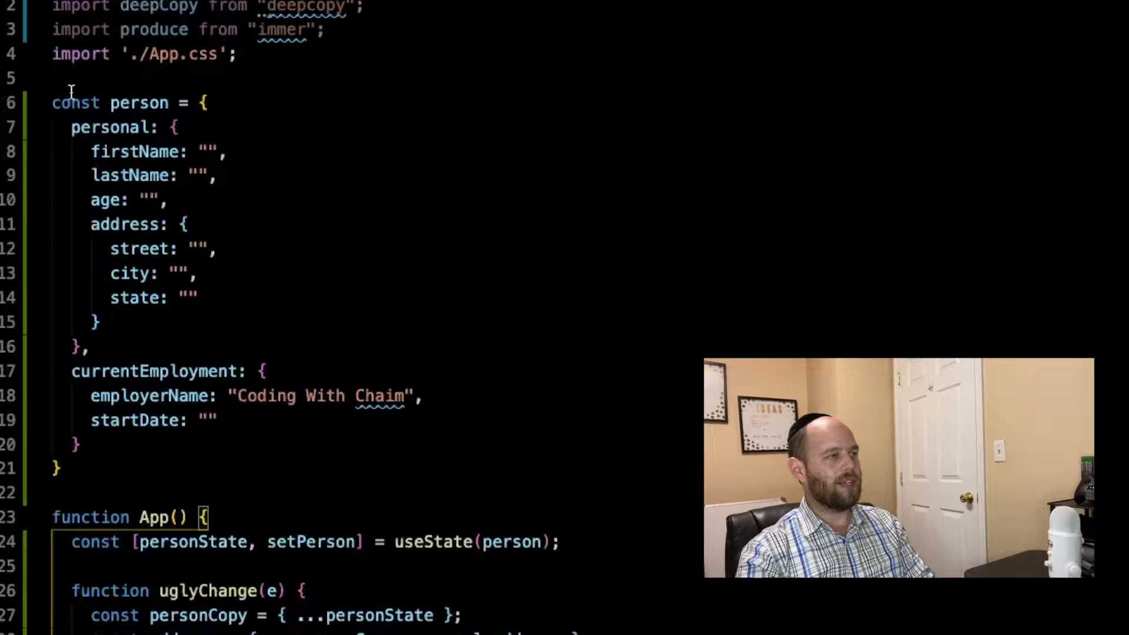
Review the personState object and the street value used by the existing uglyChange handler.
double_click(139, 102)
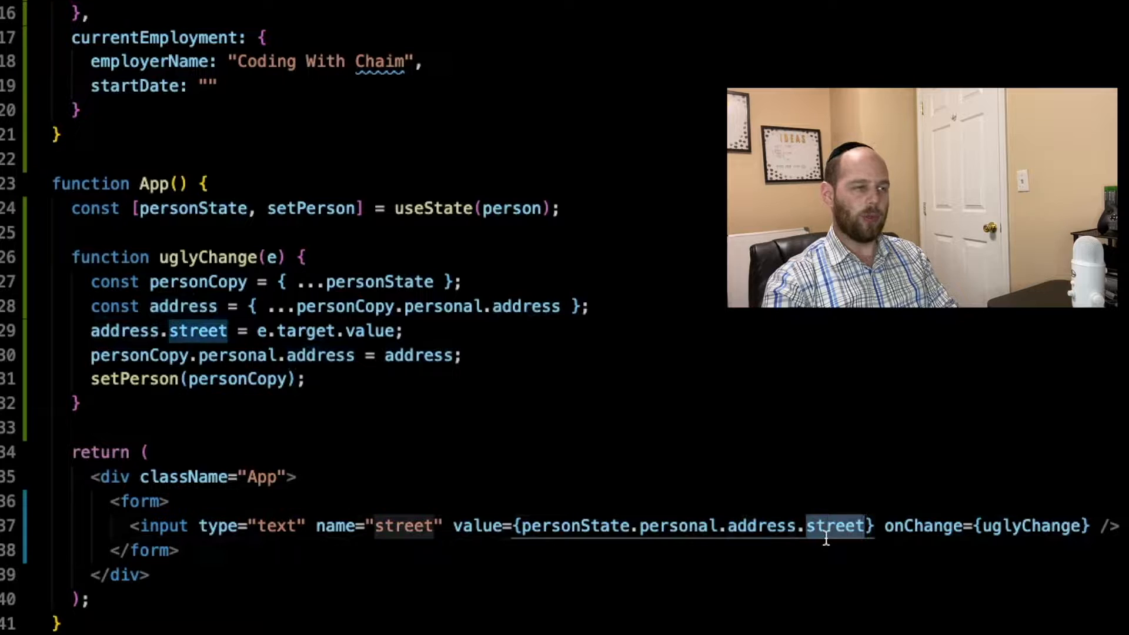
click(688, 525)
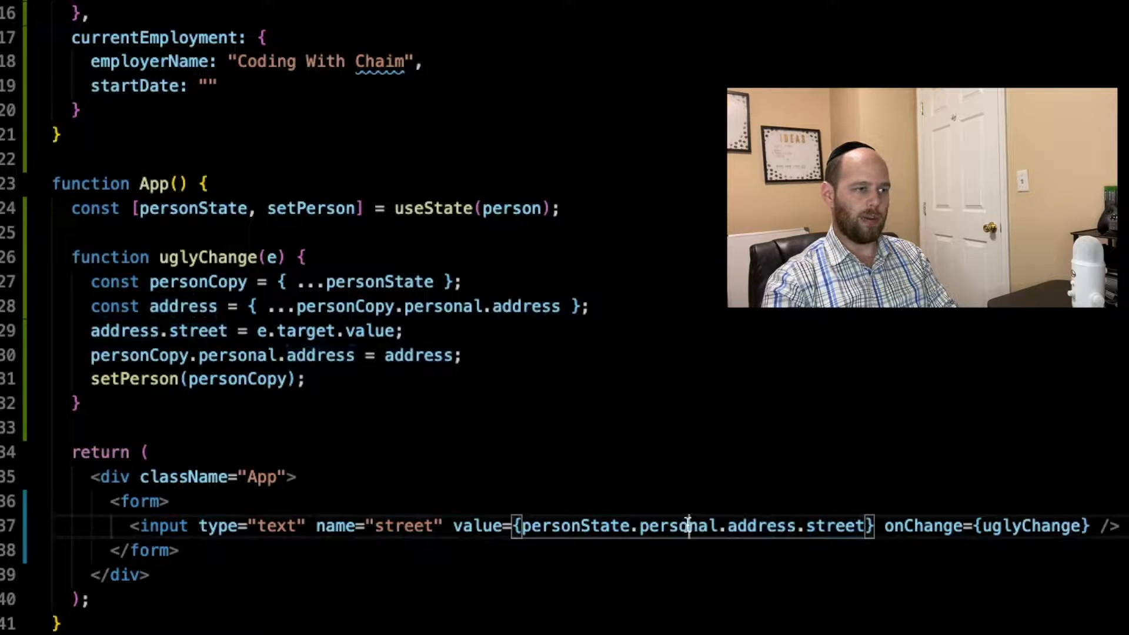
double_click(573, 526)
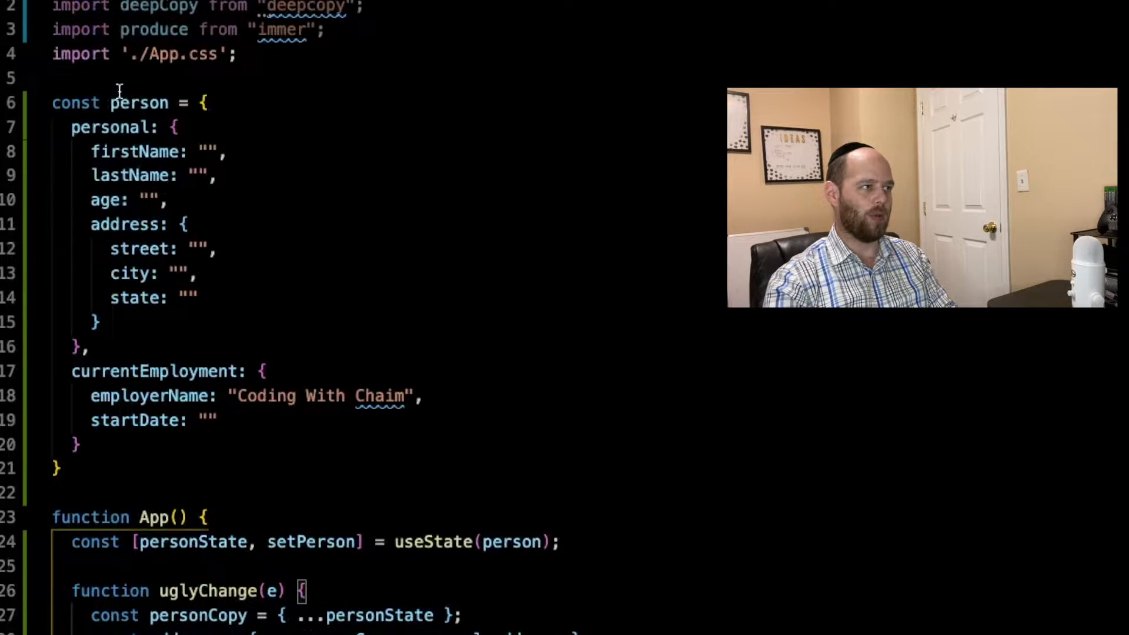
double_click(139, 102)
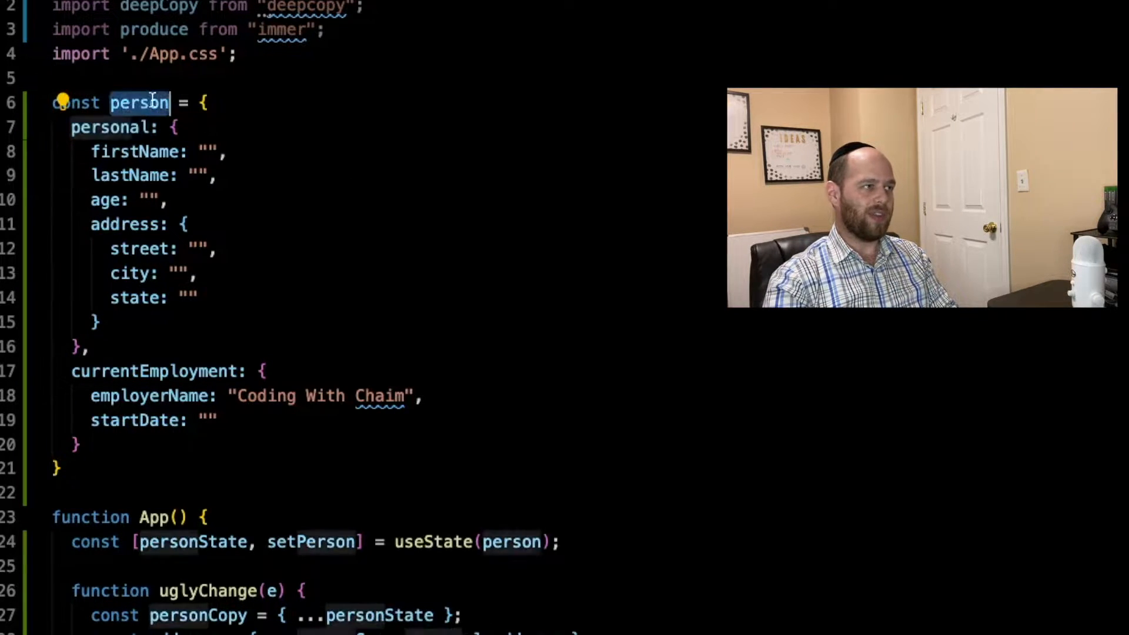
mouse_move(112, 127)
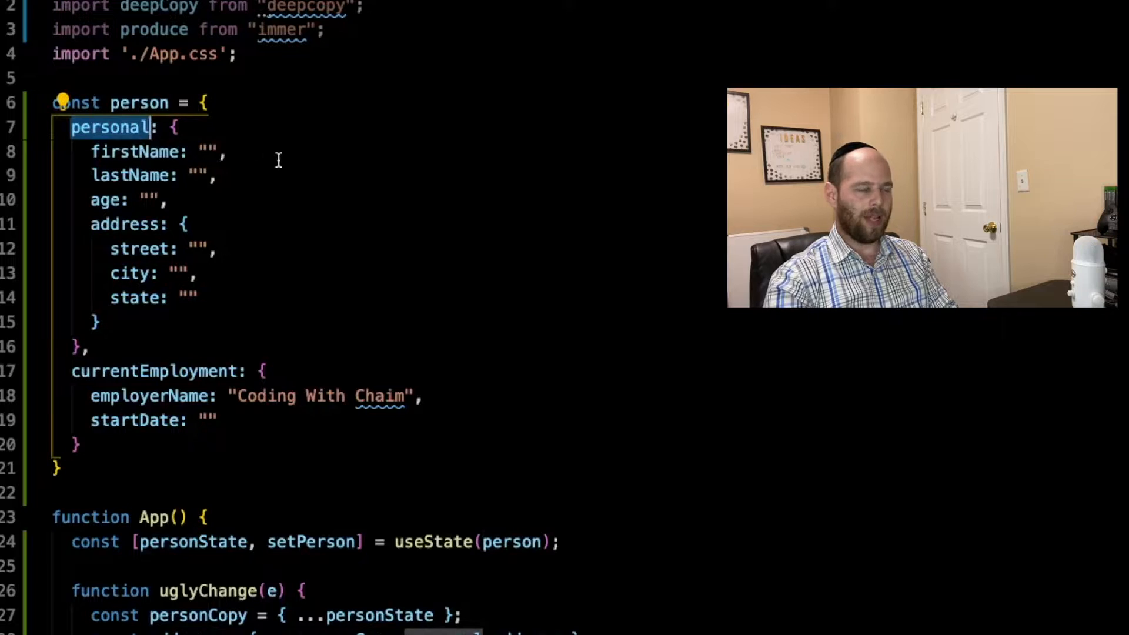
mouse_move(308, 177)
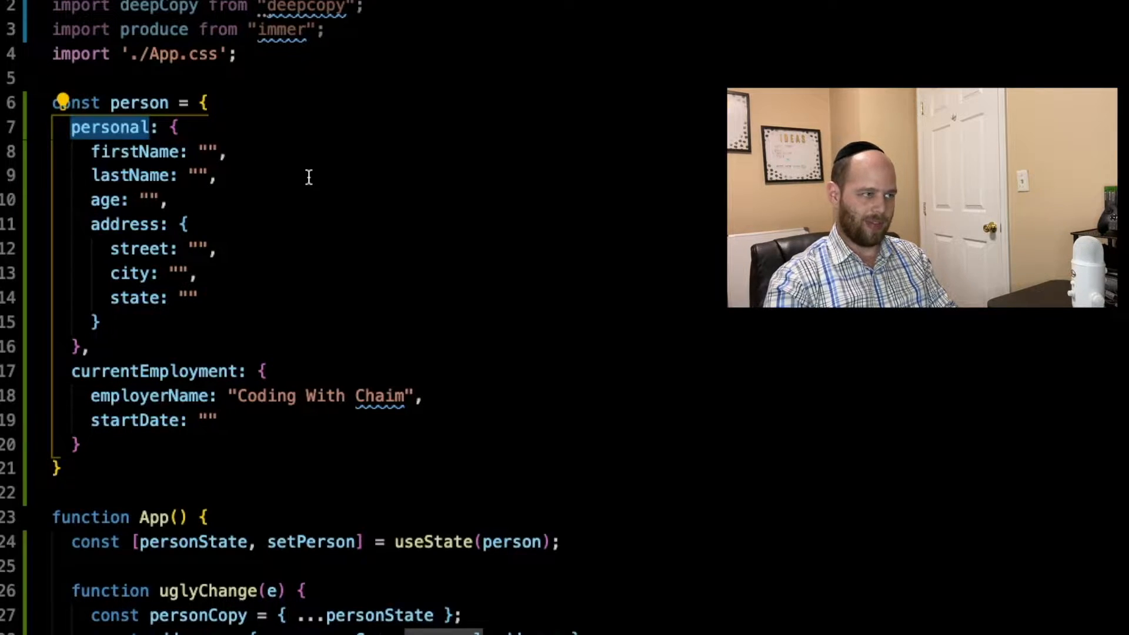
Walk through the deepCopyChange handler: deepCopy of personState, the personCopy street assignment, and setPerson(copy).
scroll(down, 3)
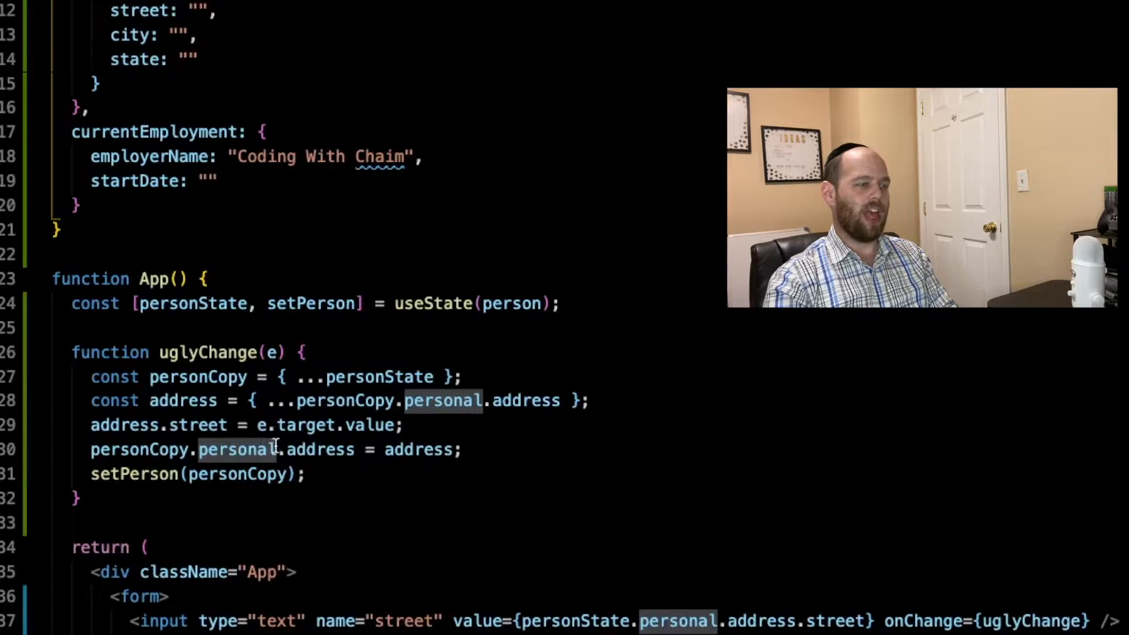
double_click(197, 376)
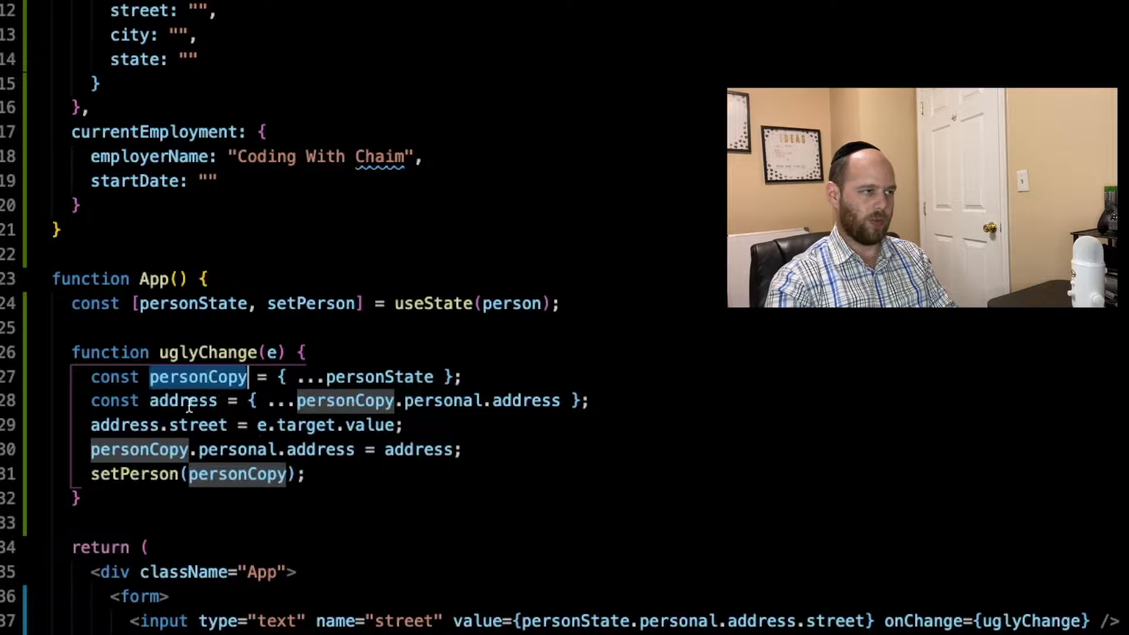
double_click(182, 399)
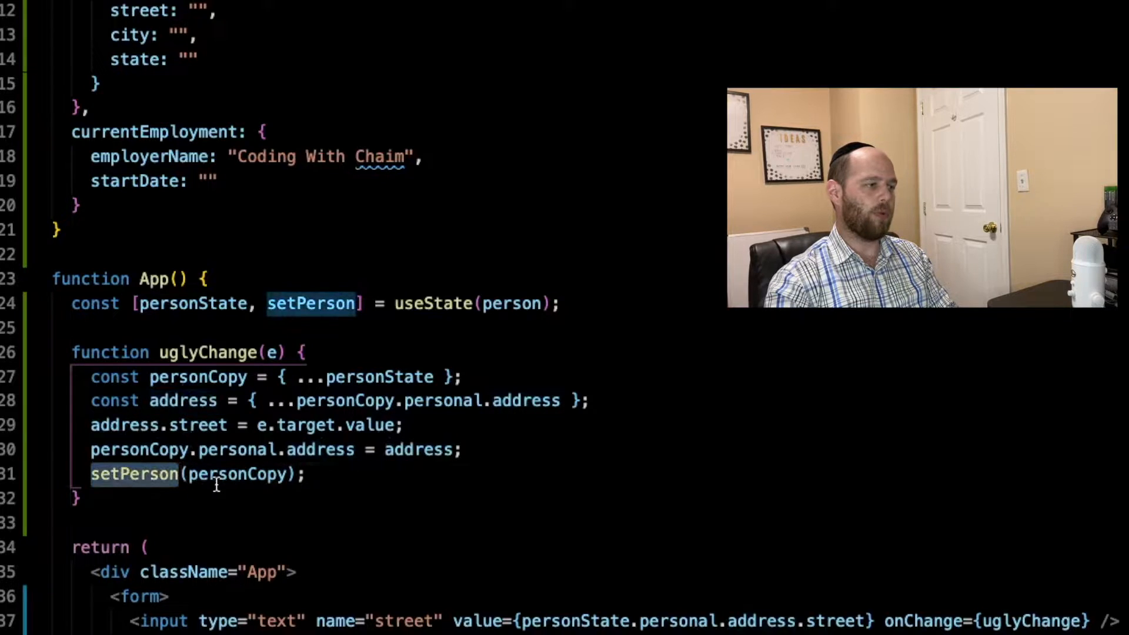
double_click(197, 376)
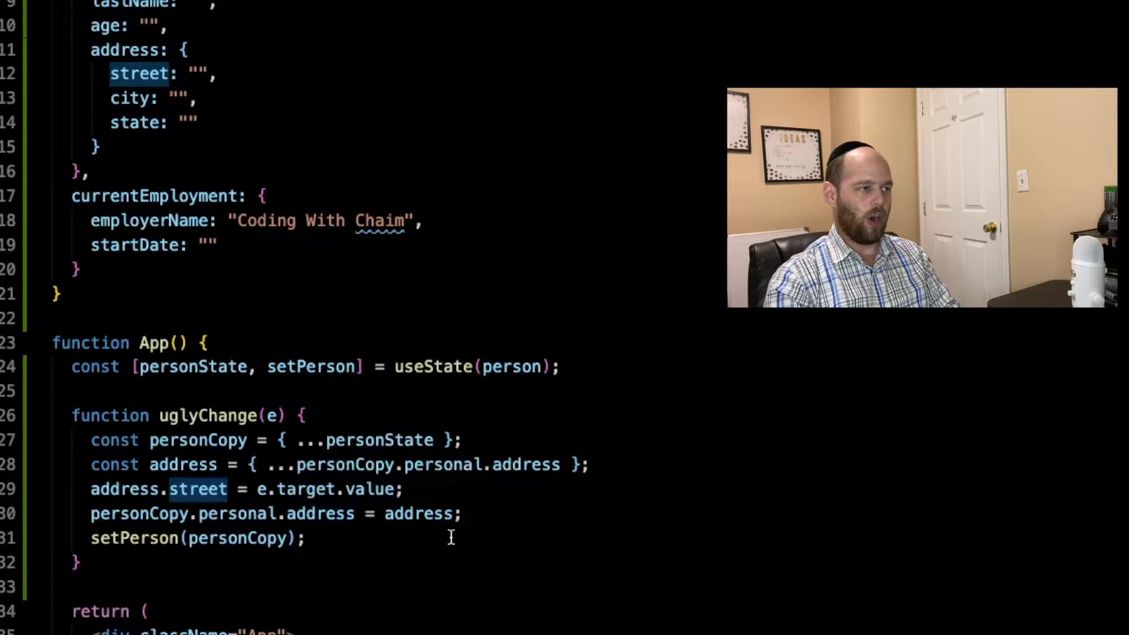
mouse_move(461, 532)
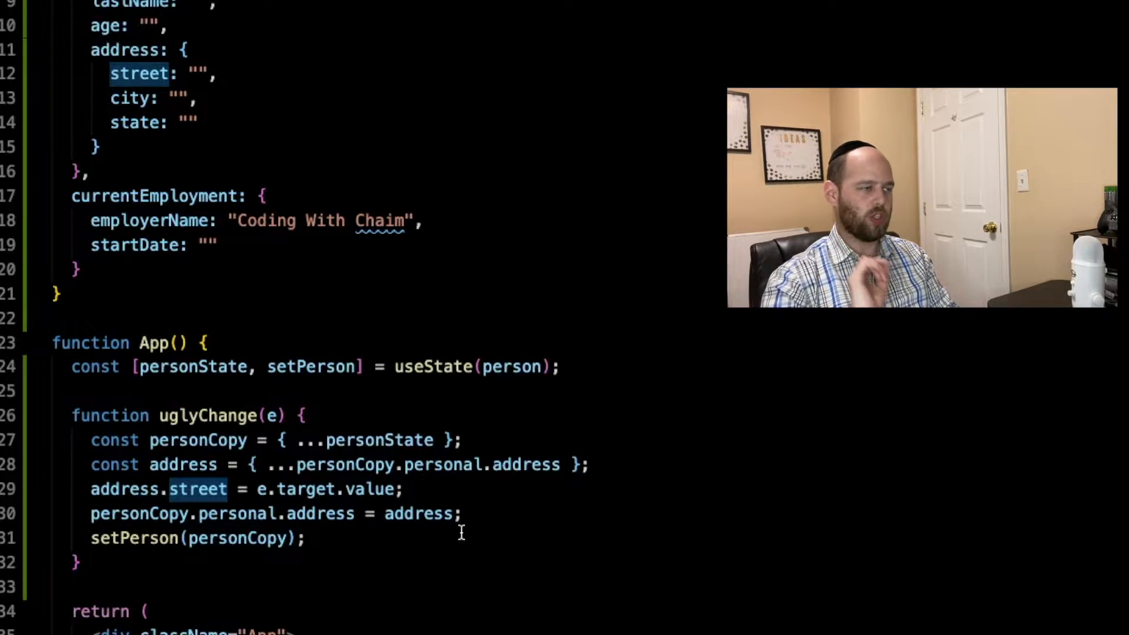
Check the deepcopy and immer imports and the rest of the handler code further down App.js.
scroll(down, 3)
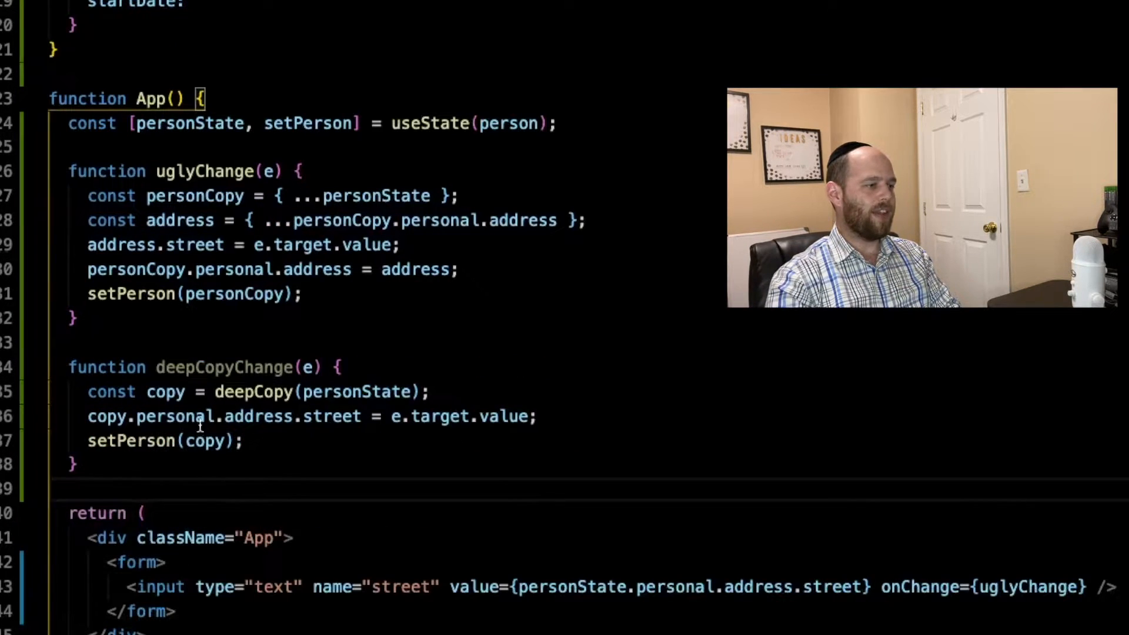
double_click(222, 367)
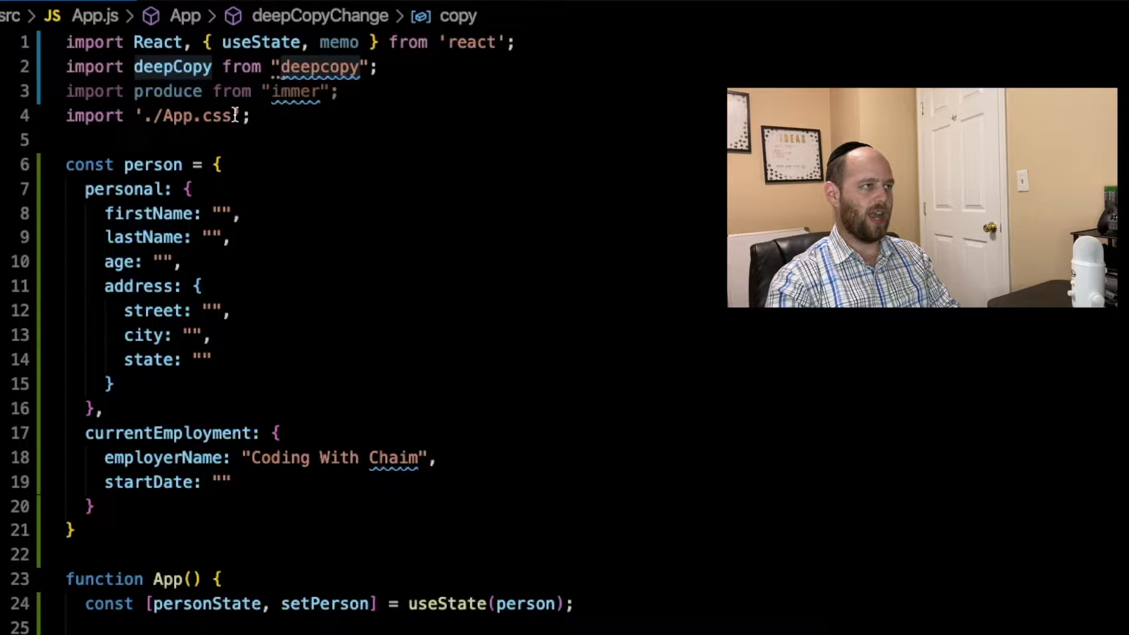
scroll(down, 3)
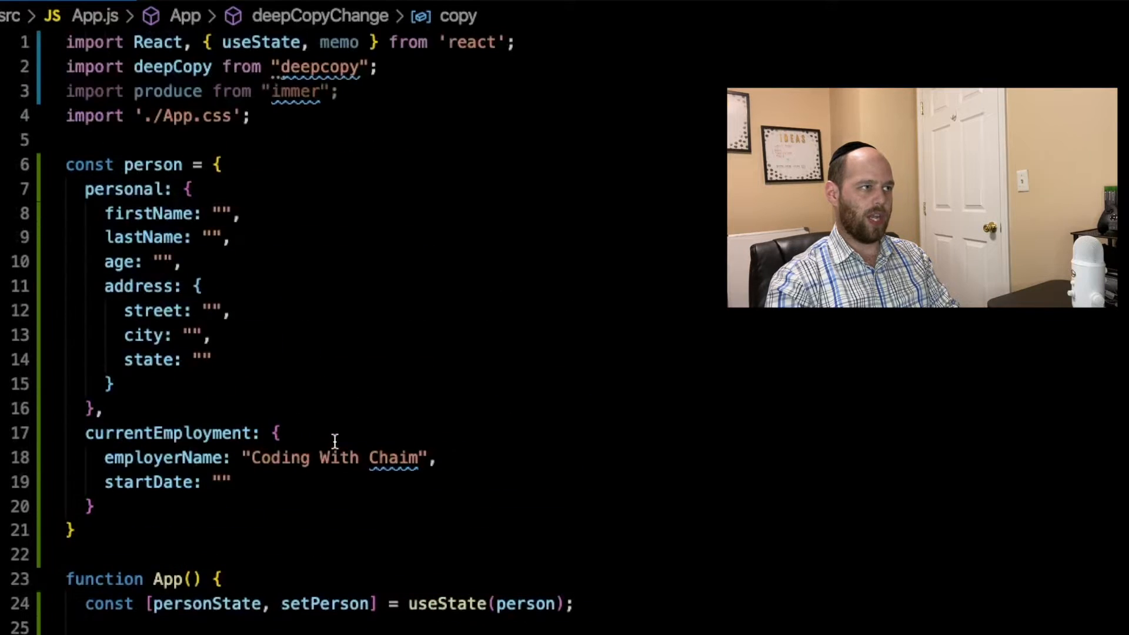
double_click(152, 165)
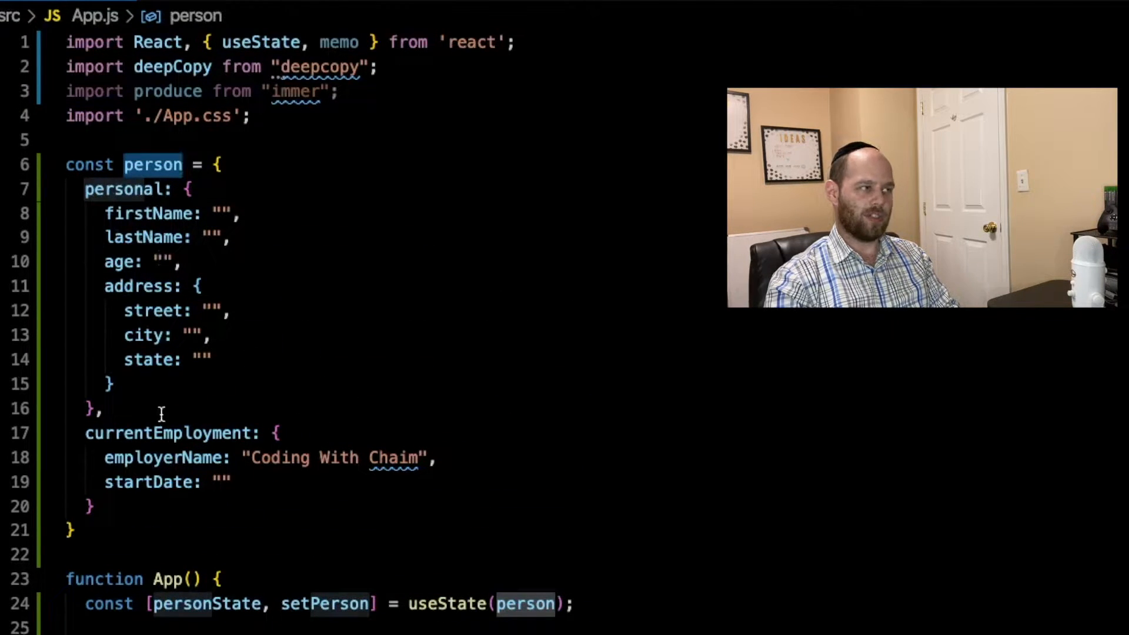
scroll(down, 3)
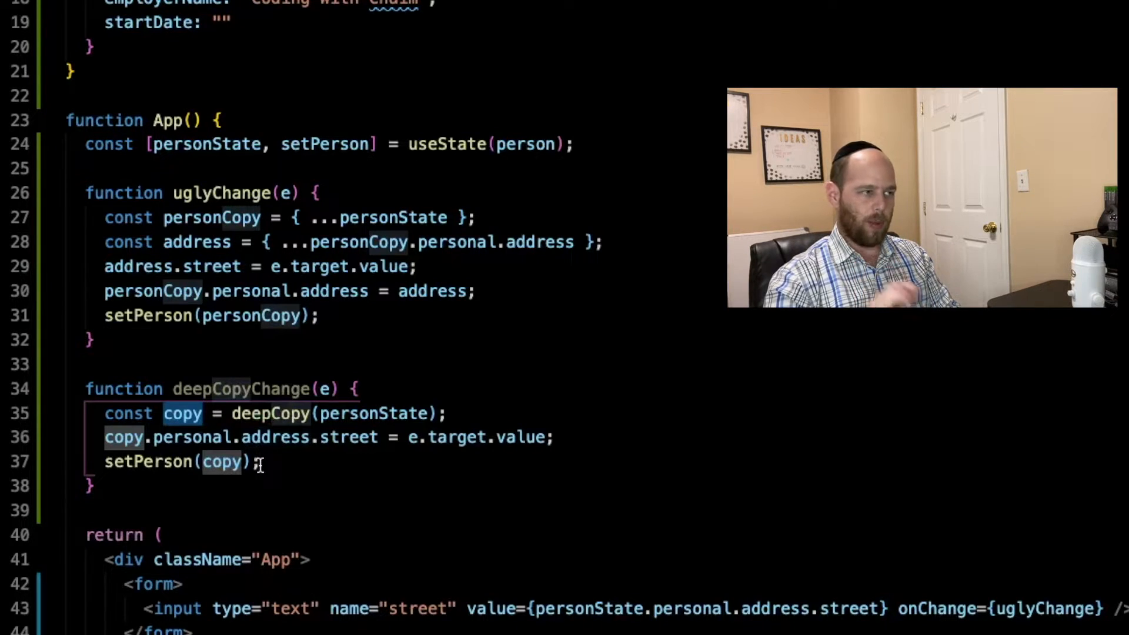
Add the memoized Employment component logging "I am rendering" with an h1 of props.currentEmployment.employerName.
double_click(241, 389)
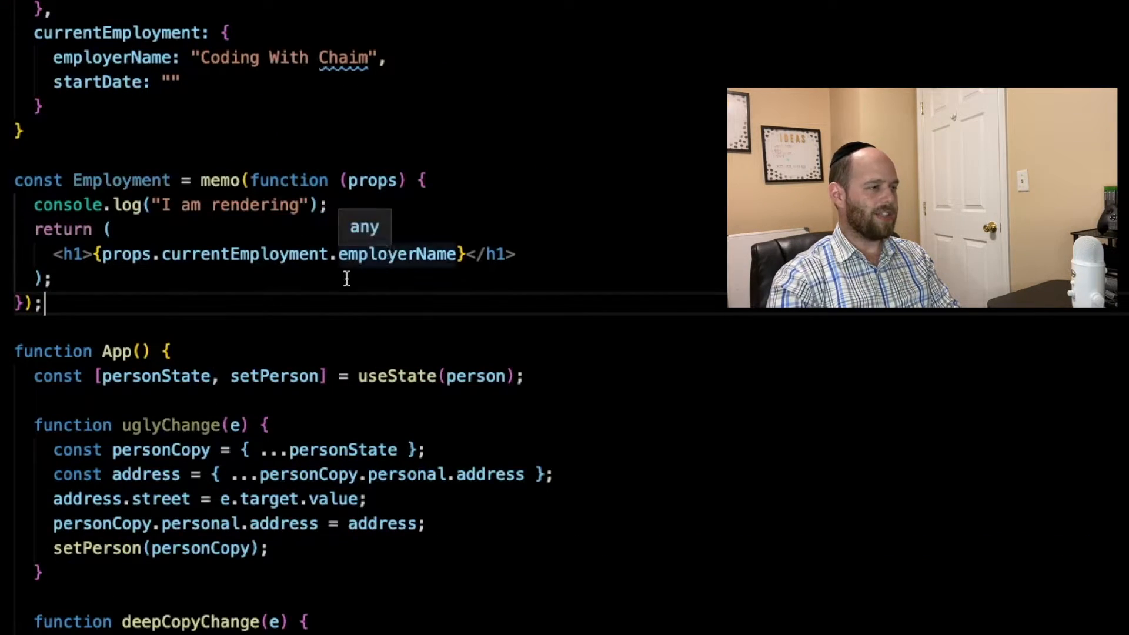
Render <Employment currentEmployment={personState.currentEmployment} /> after the form and wire the input to deepCopyChange.
double_click(121, 180)
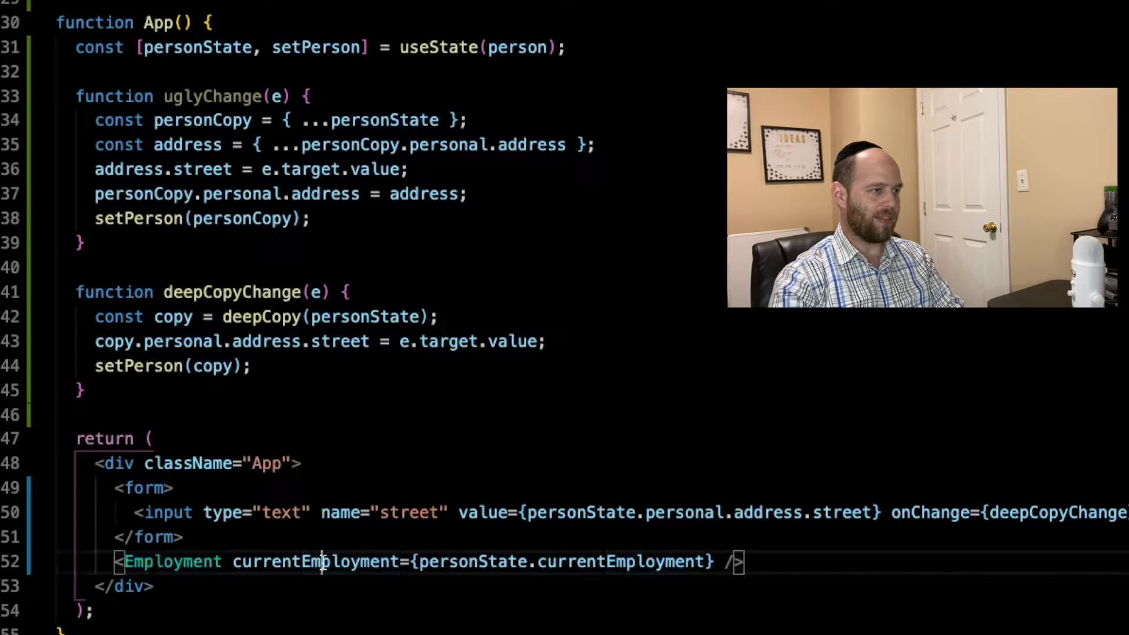
Review the currentEmployment prop and handlers in App.js before checking the running app at localhost:3000.
double_click(315, 562)
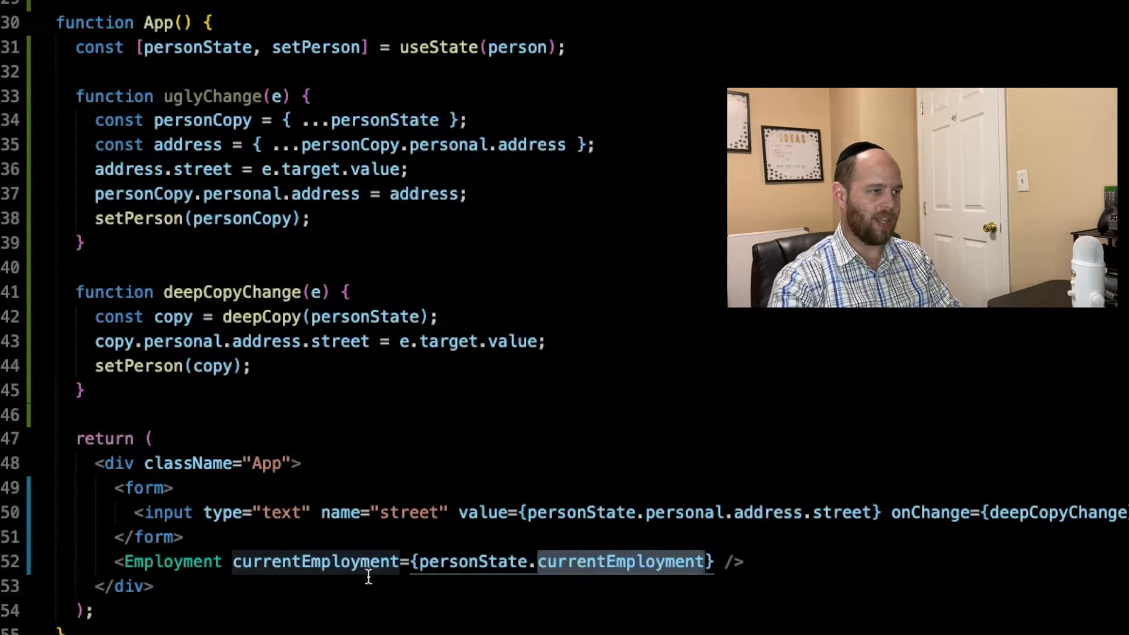
scroll(up, 3)
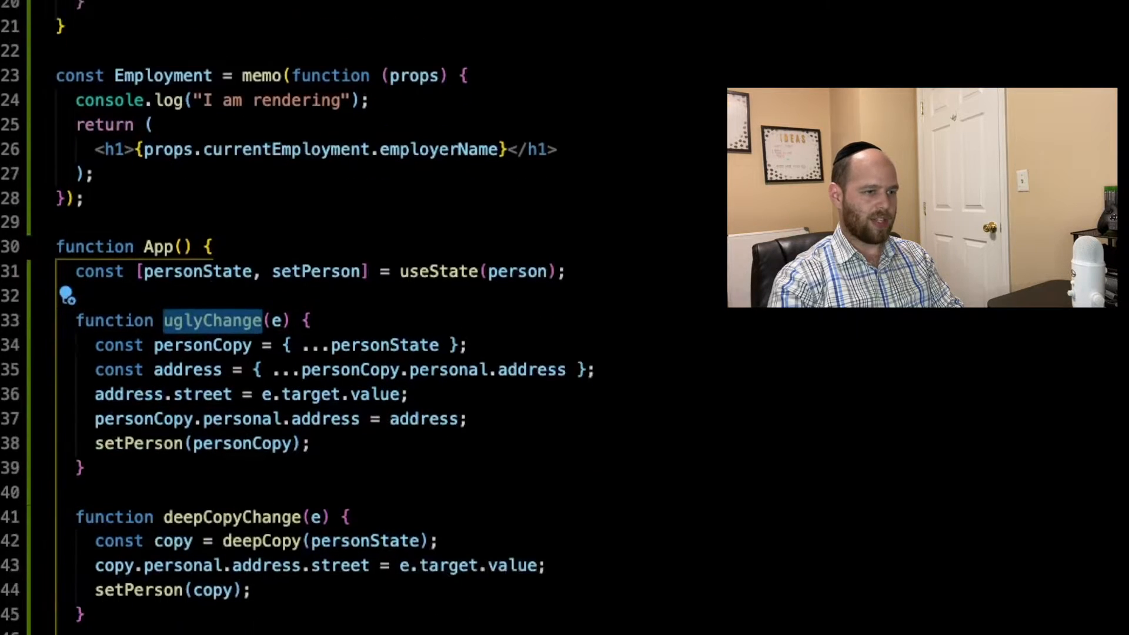
scroll(down, 3)
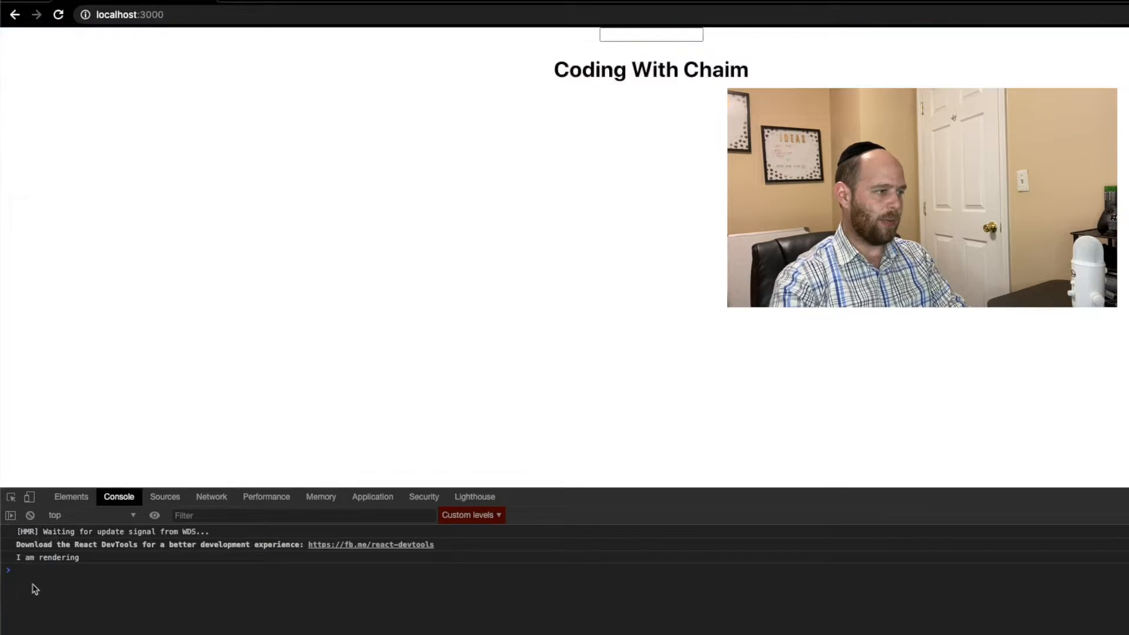
Watch the DevTools console render logs, then return to the input's onChange handler in VS Code.
click(651, 34)
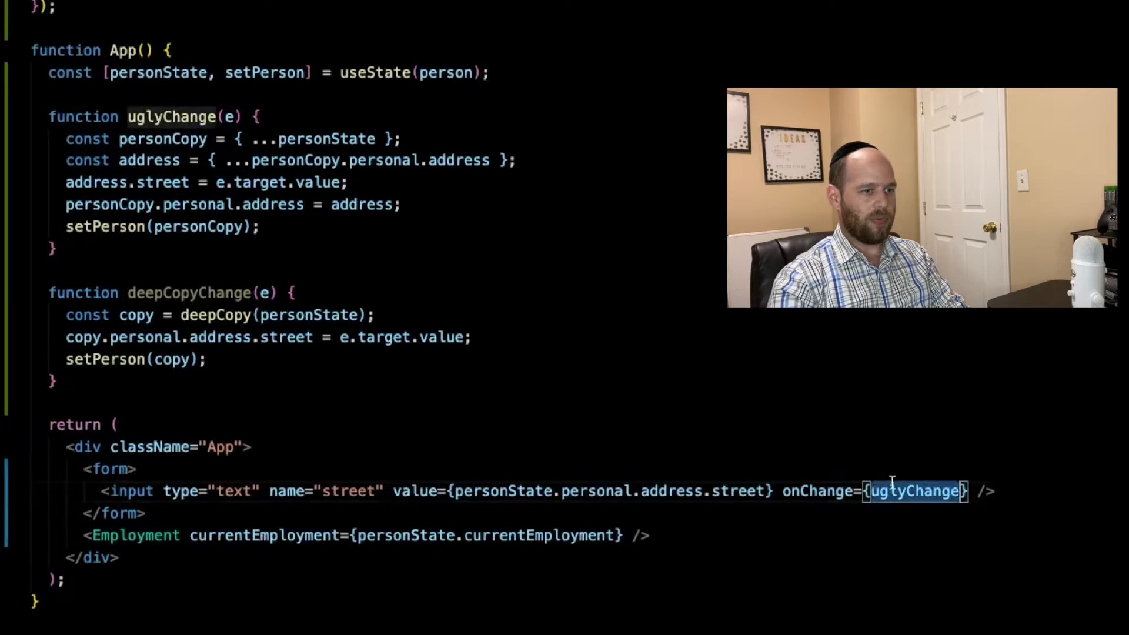
Swap the input's onChange to deepCopyChange via autocomplete and move to the immer produce import.
text(dee)
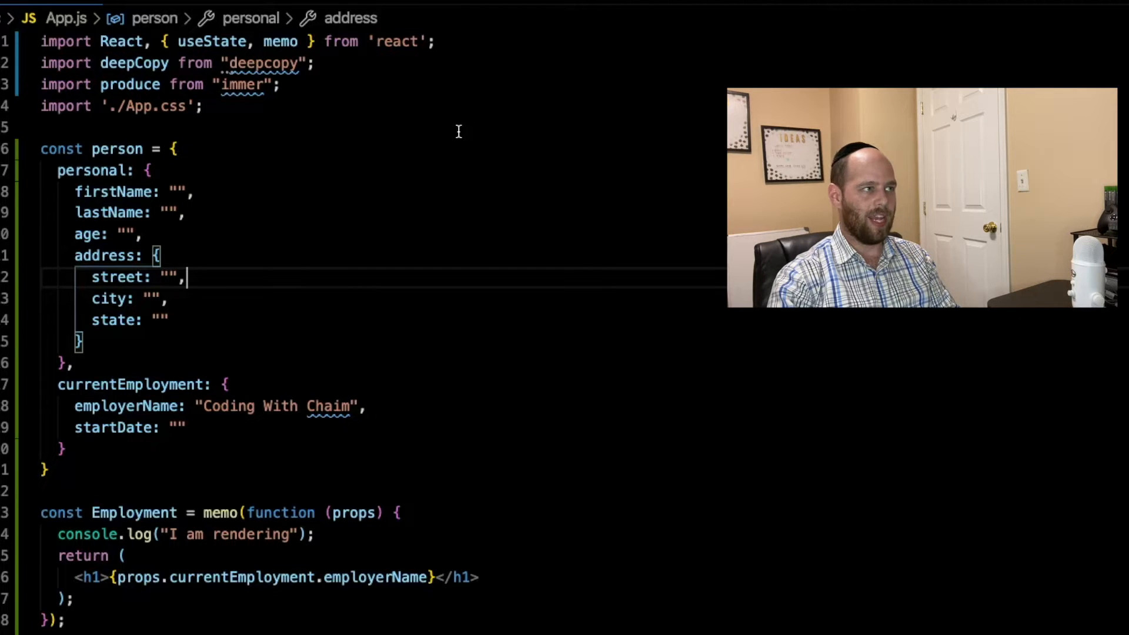
scroll(down, 3)
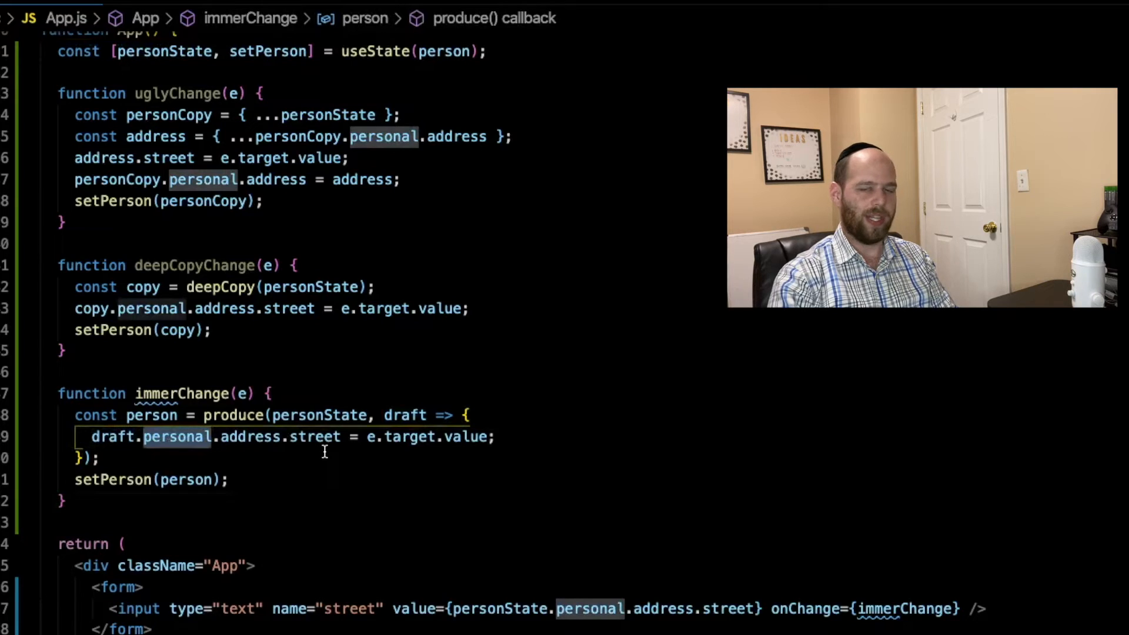
double_click(406, 415)
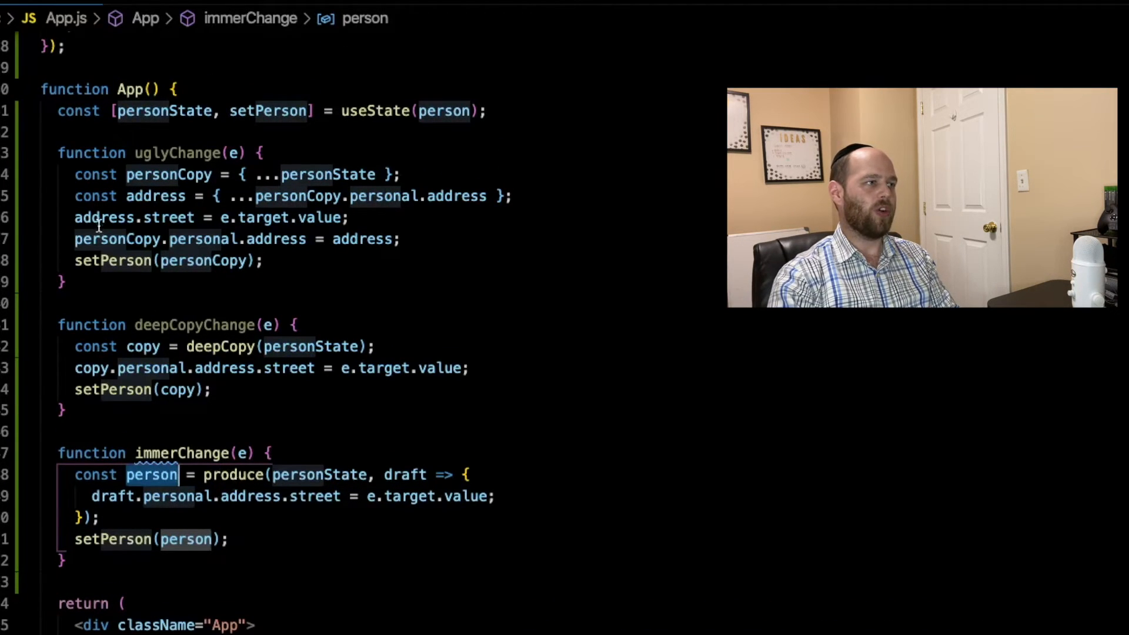
click(309, 346)
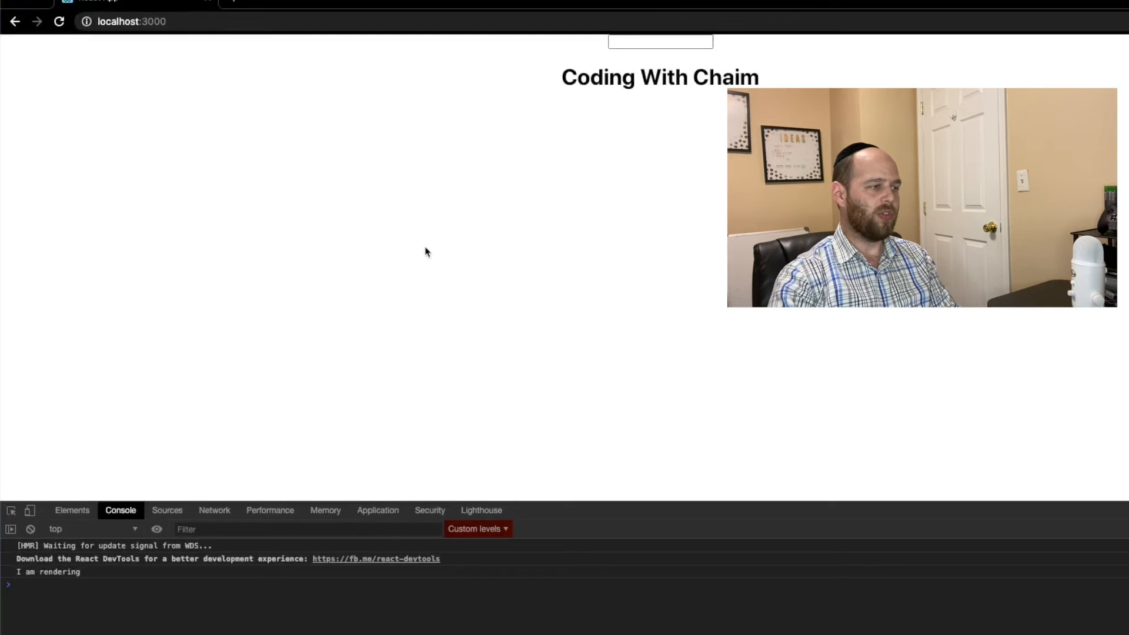
Fill the street field with 'adadadadadad' and confirm the console still shows one "I am rendering" log.
text(a)
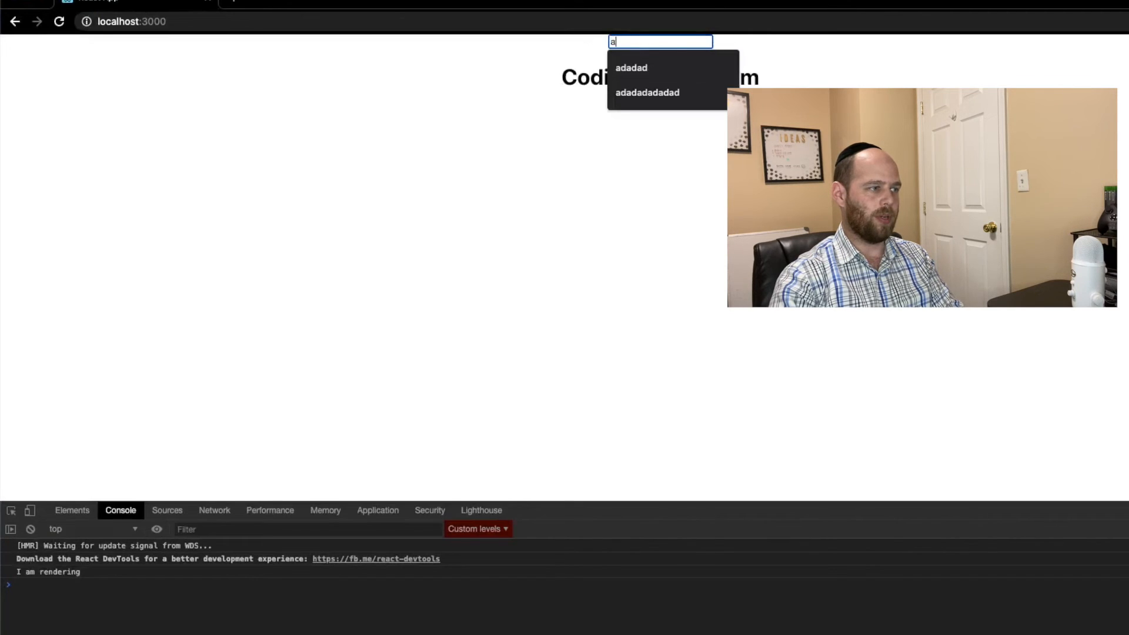
click(646, 92)
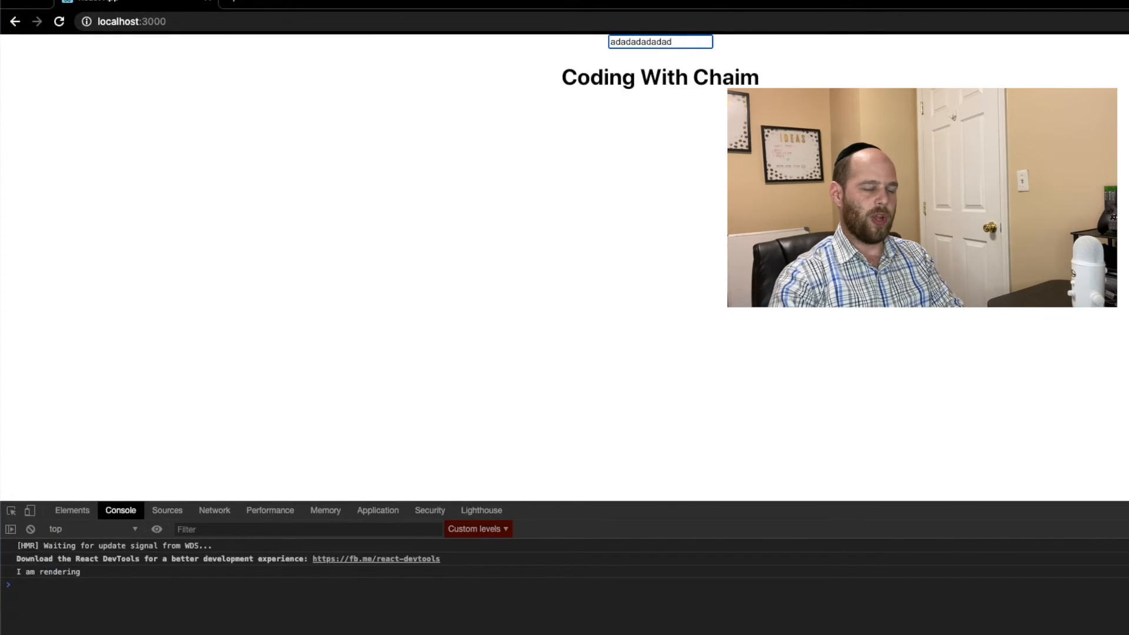